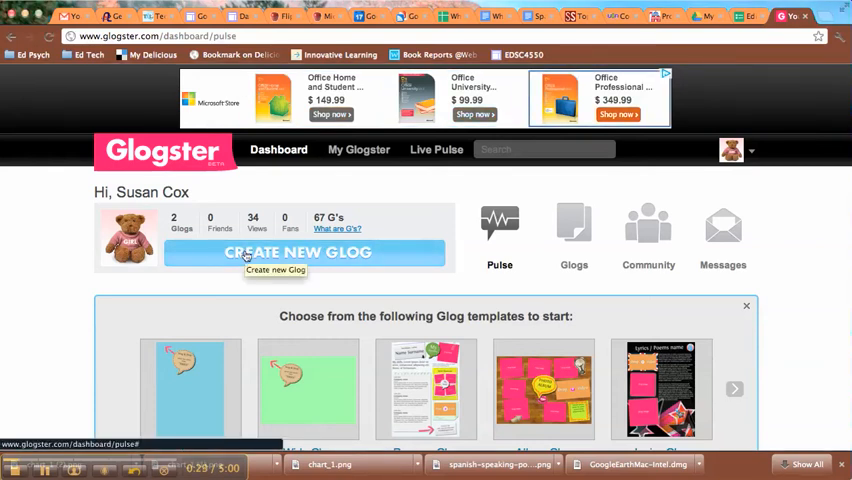
# - Start a new glog from the Poster Glog template
pyautogui.click(746, 304)
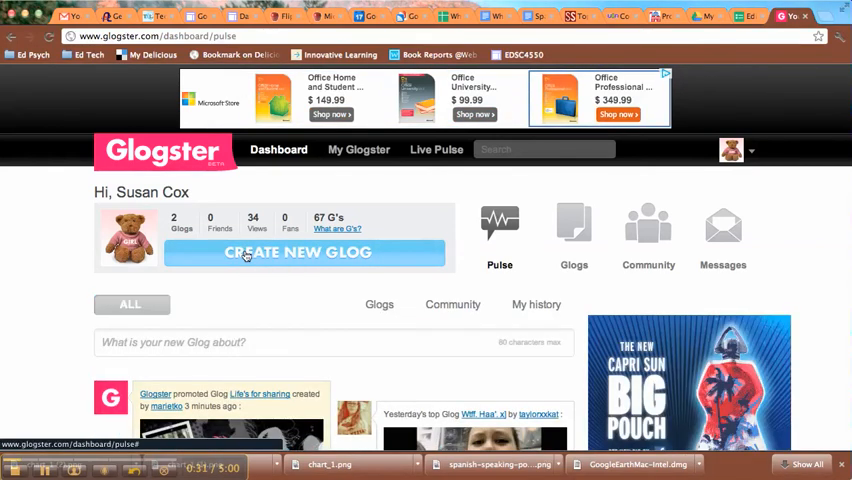
pyautogui.click(296, 252)
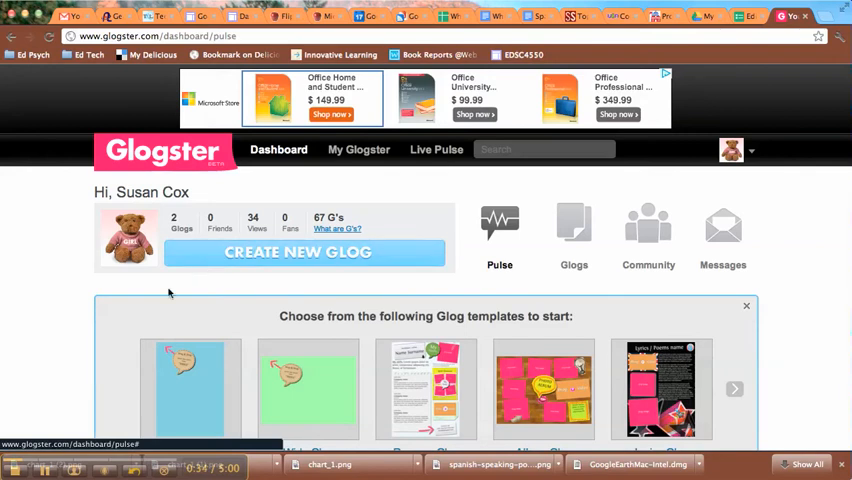
pyautogui.scroll(-3)
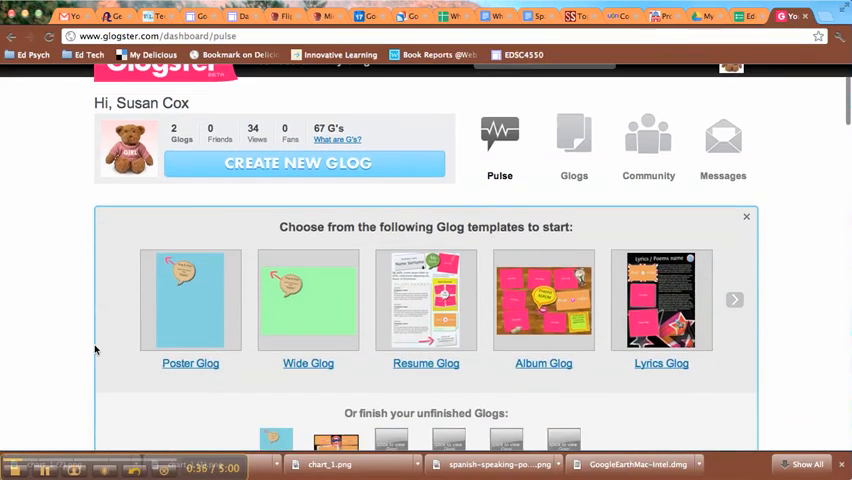
pyautogui.scroll(-3)
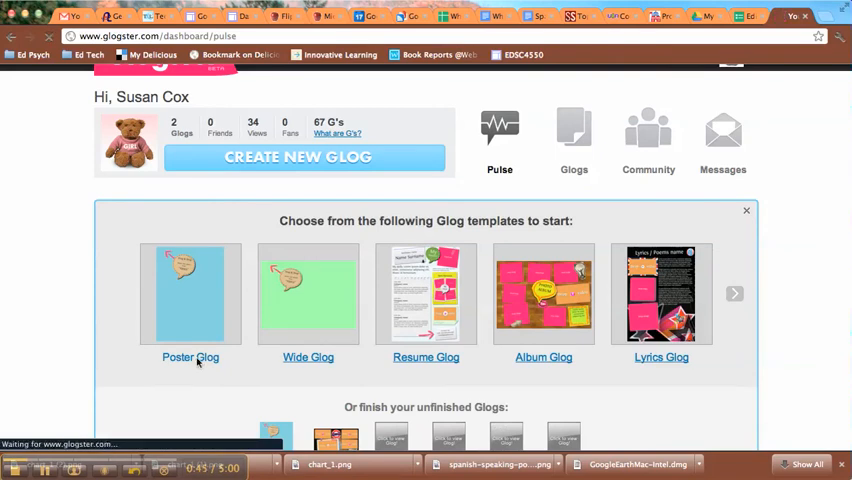
pyautogui.click(190, 292)
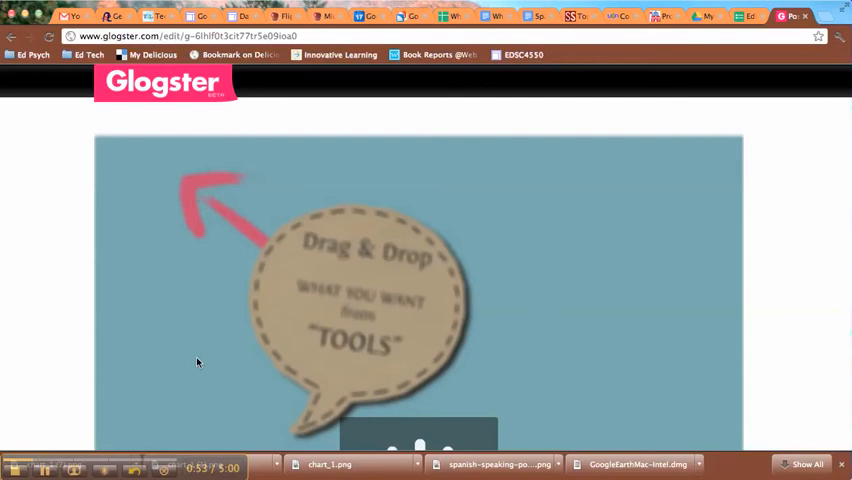
pyautogui.moveTo(598, 316)
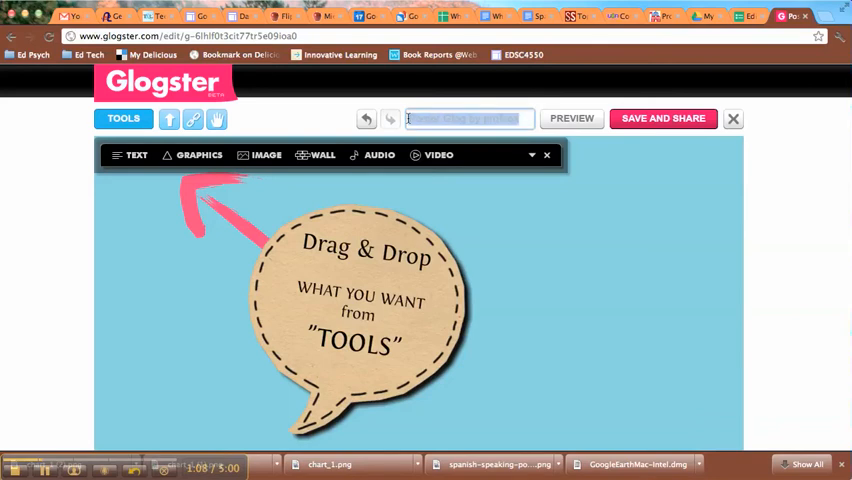
# - Title the glog 'Why Spanish? Glog'
pyautogui.write('Why')
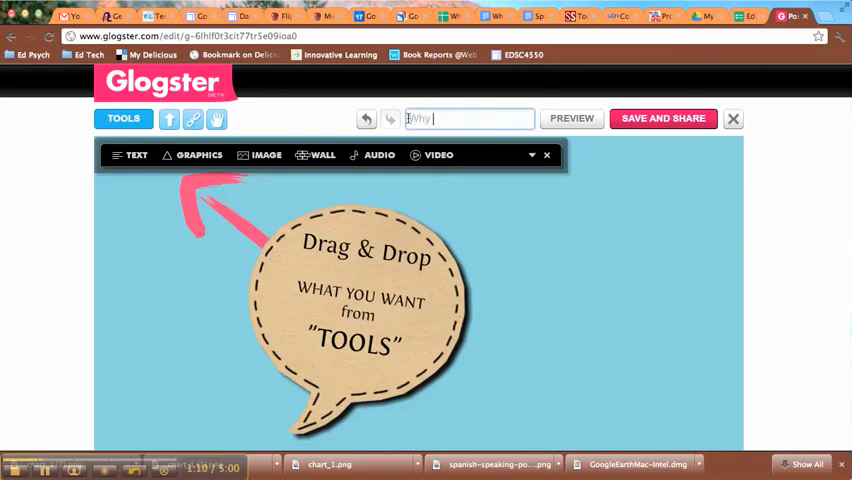
pyautogui.write('Spanish? Glog')
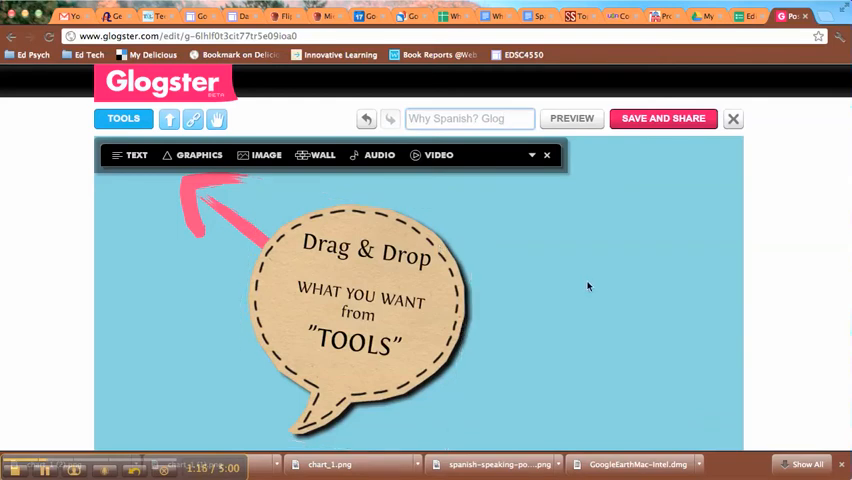
pyautogui.moveTo(320, 160)
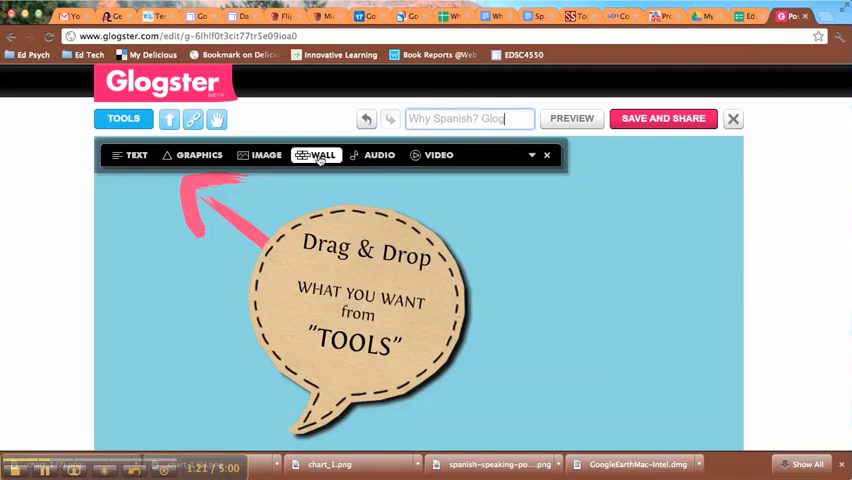
# - Apply the orange-circles paper texture from the wall gallery as the background
pyautogui.click(322, 154)
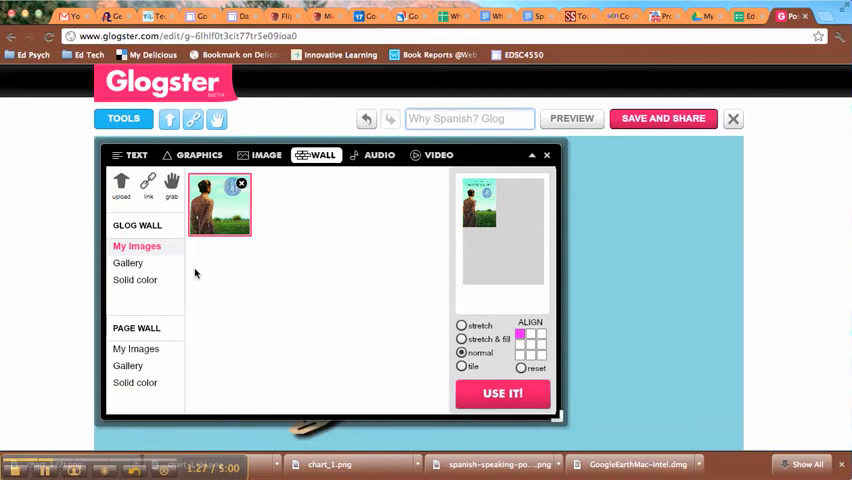
pyautogui.click(662, 118)
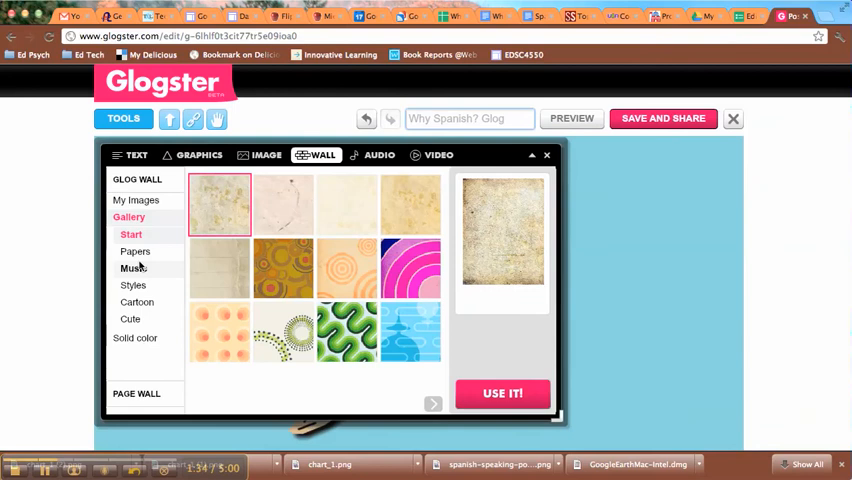
pyautogui.click(348, 268)
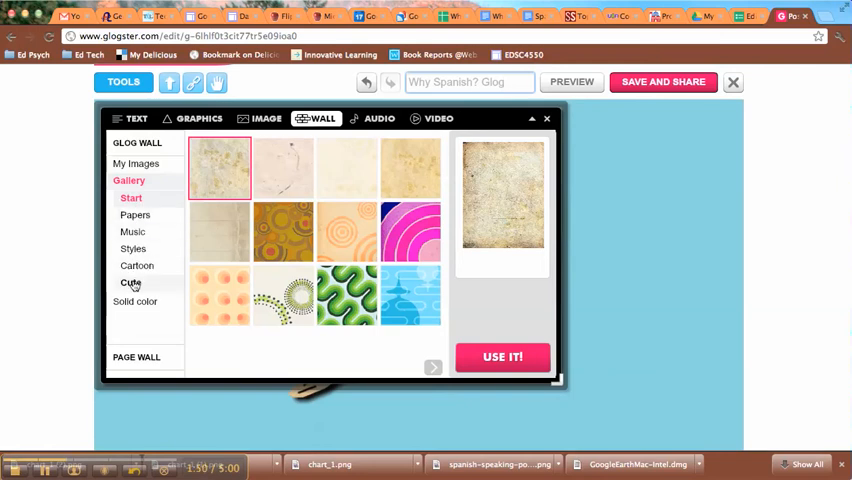
pyautogui.moveTo(132, 300)
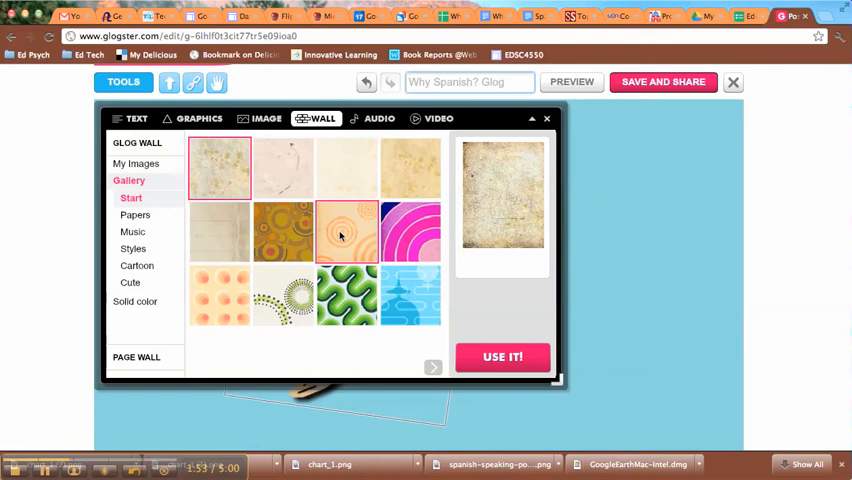
pyautogui.click(346, 232)
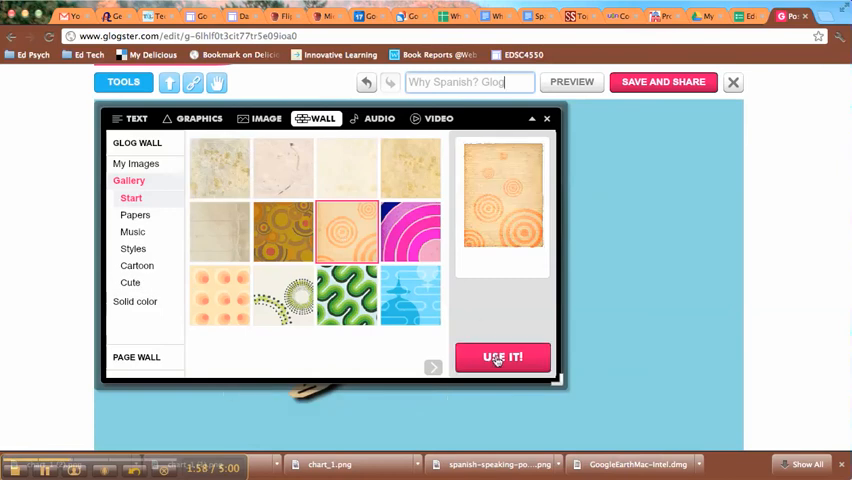
pyautogui.click(502, 356)
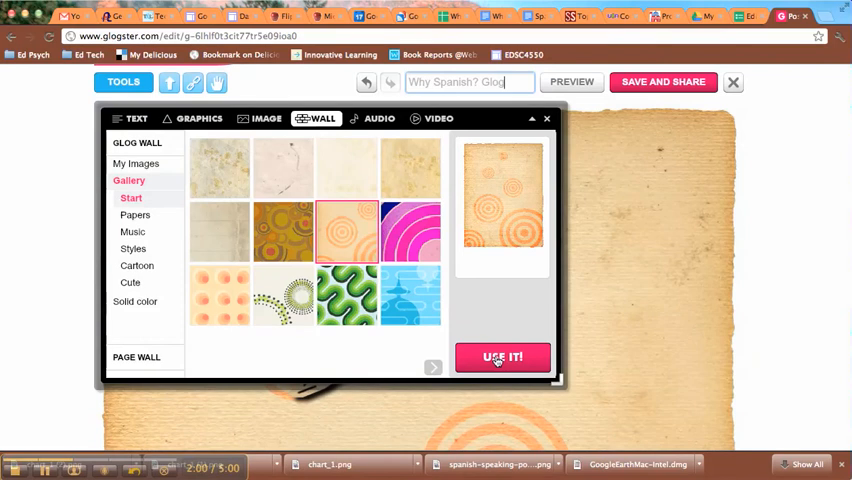
pyautogui.click(408, 168)
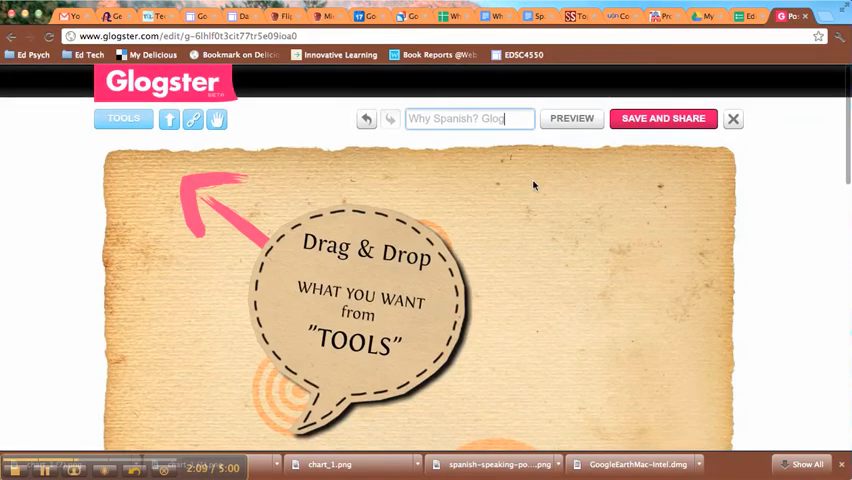
# - Browse the Text tool's paper and styled text-box categories
pyautogui.scroll(-3)
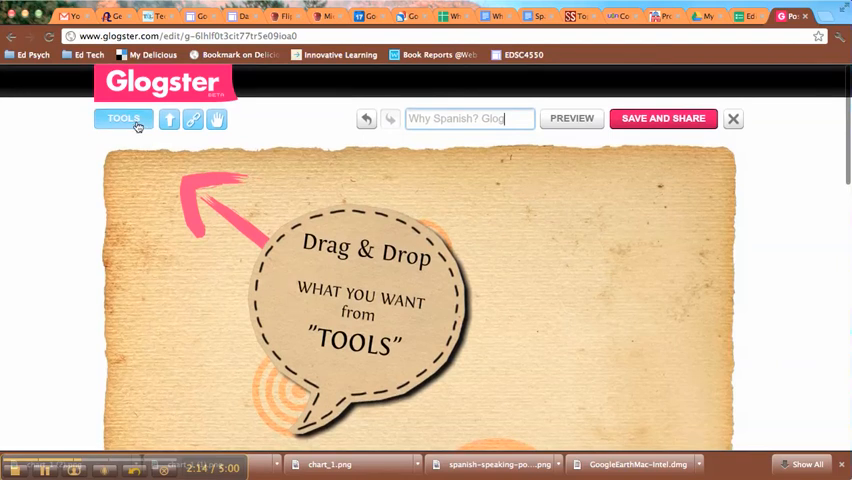
pyautogui.click(122, 118)
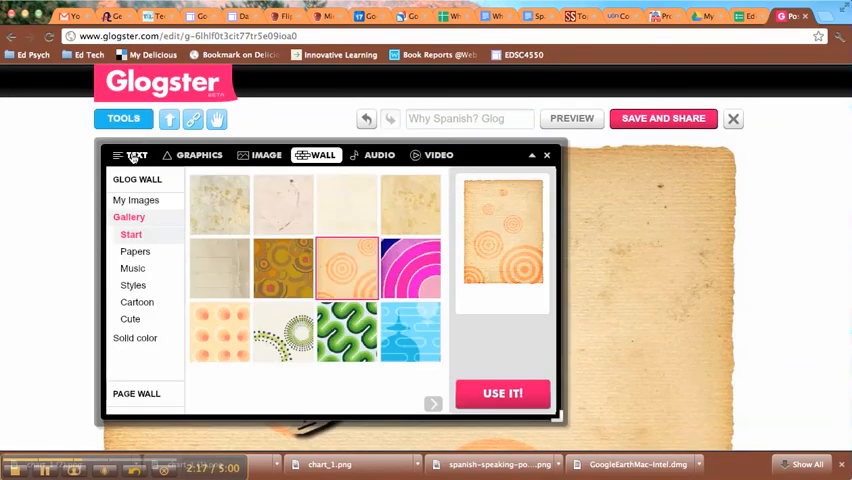
pyautogui.click(136, 156)
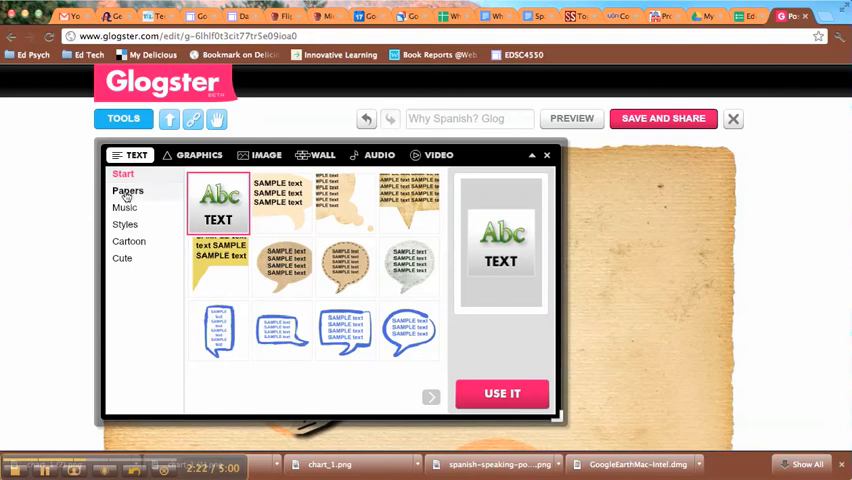
pyautogui.click(128, 192)
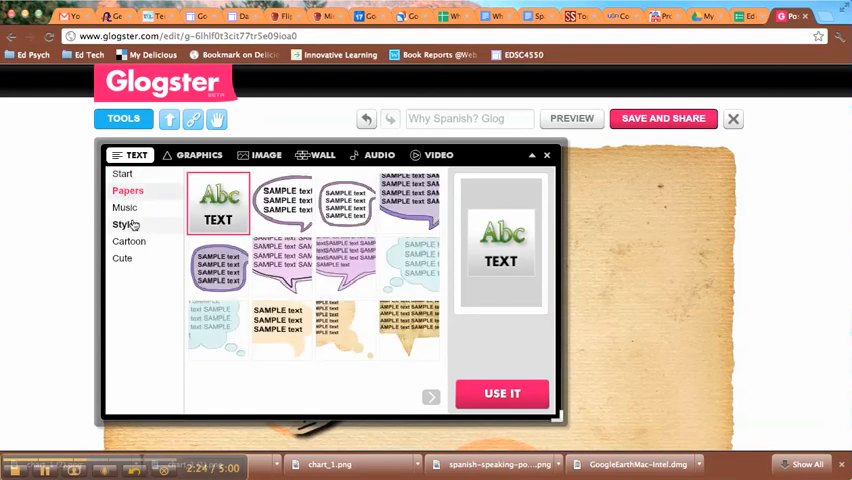
pyautogui.click(124, 208)
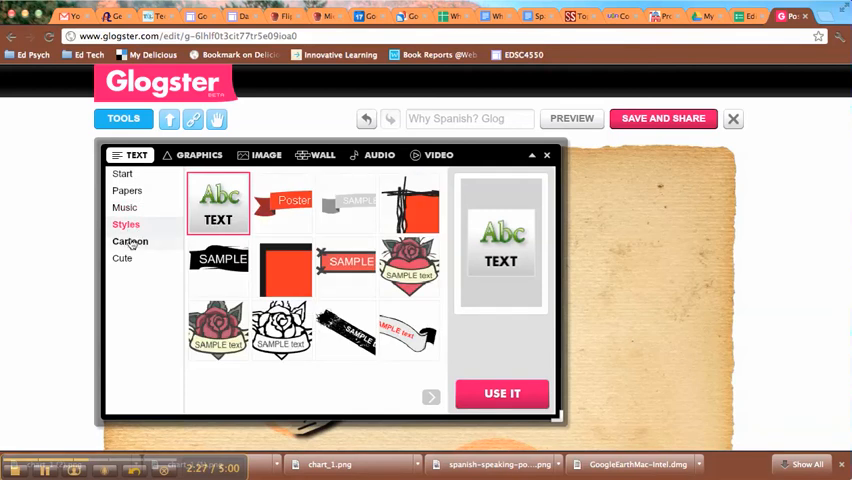
pyautogui.click(130, 240)
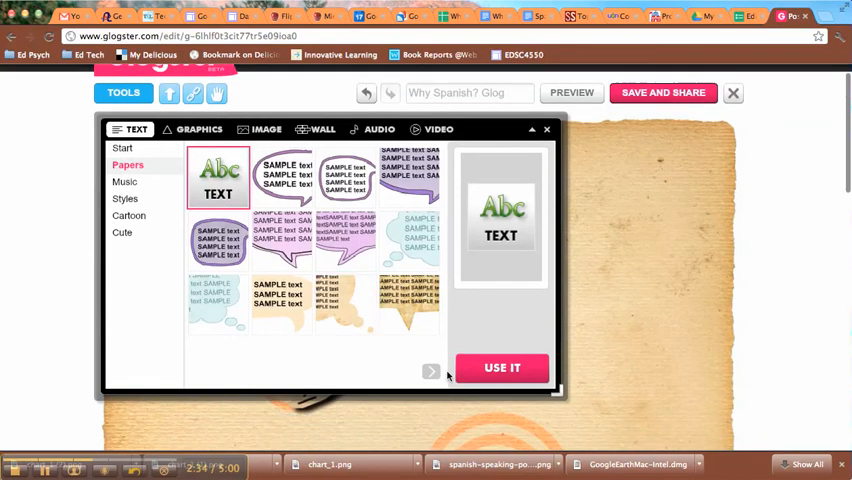
# - Add the tan speech-bubble text box from Papers to the poster
pyautogui.click(432, 372)
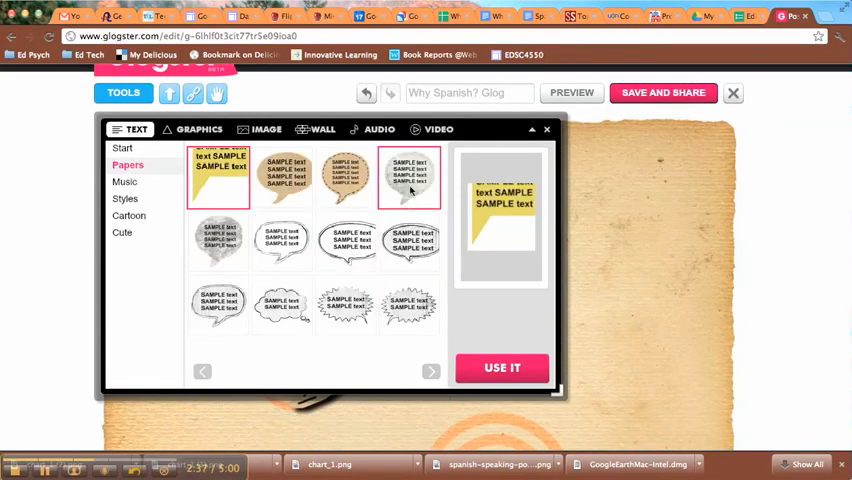
pyautogui.click(344, 176)
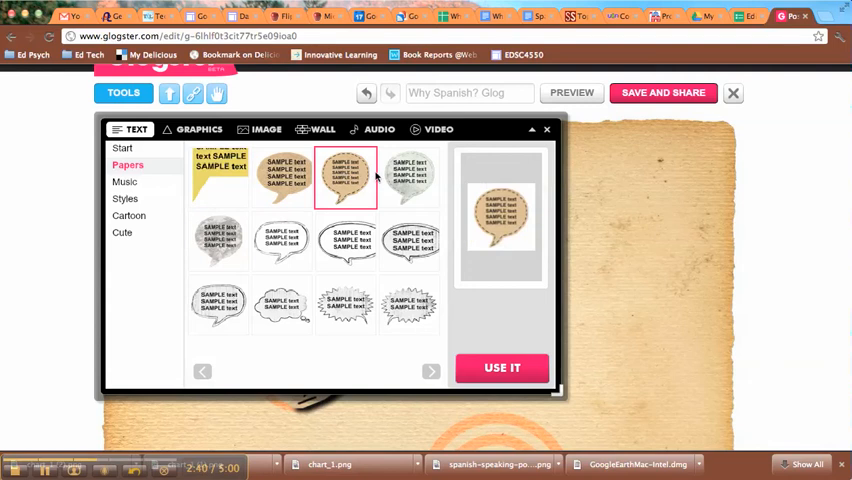
pyautogui.click(502, 368)
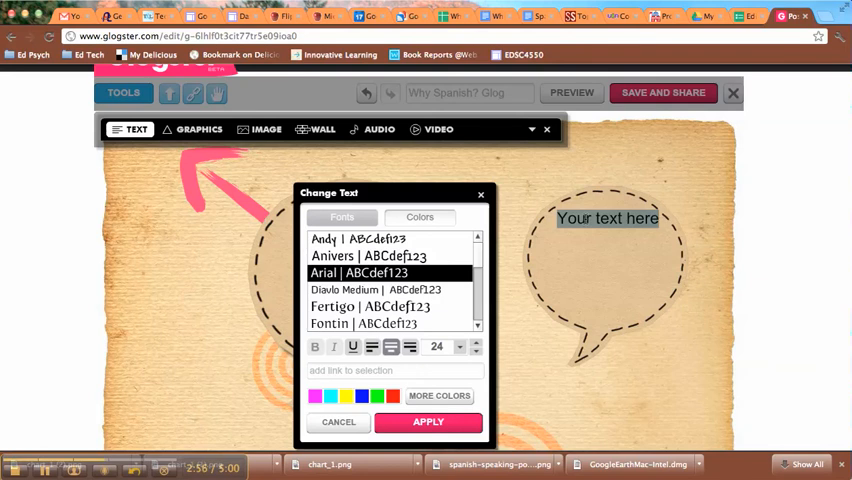
# - Replace the placeholder with 'History Spanish has a rich history!' and apply it
pyautogui.write('History')
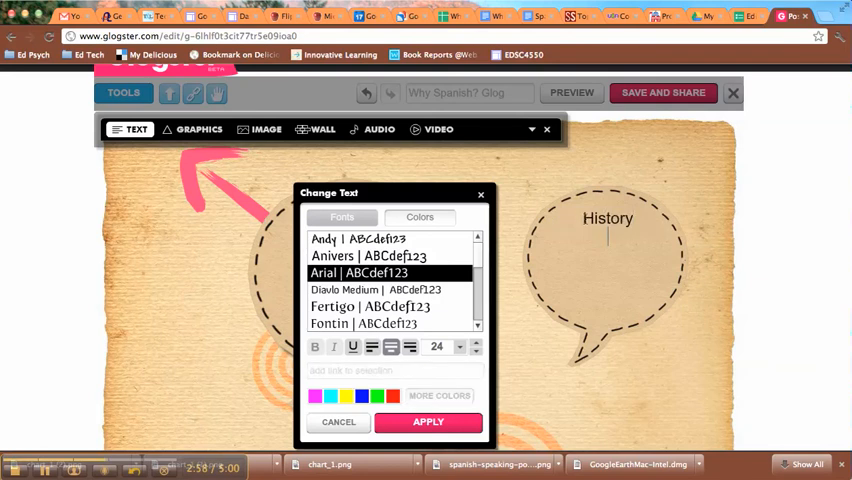
pyautogui.write('Spanish has')
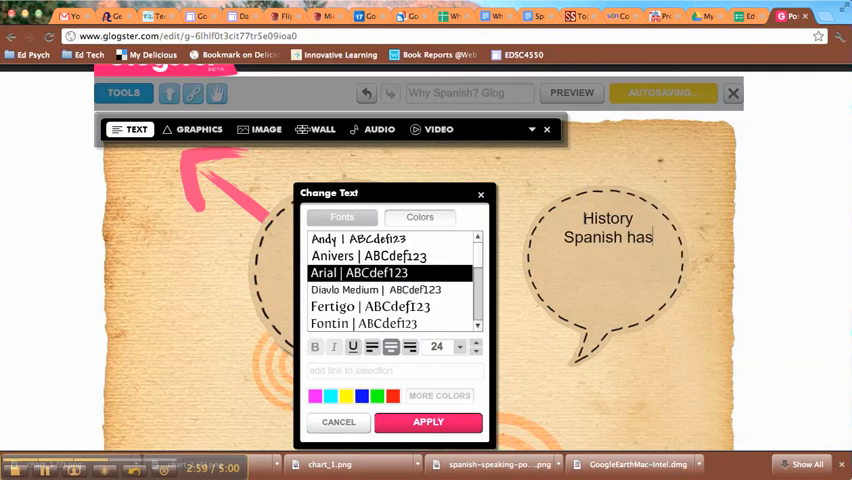
pyautogui.write('rich history!')
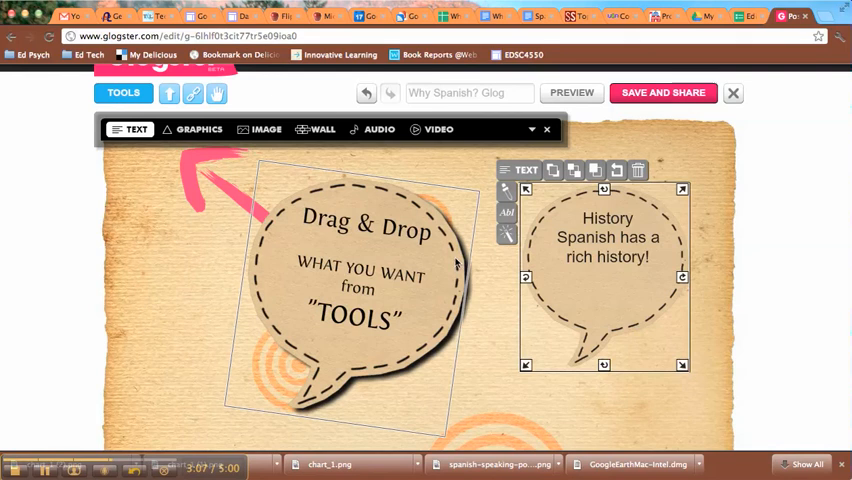
# - Browse the Start and Papers graphics, viewing the pushpin and paperclip
pyautogui.click(200, 128)
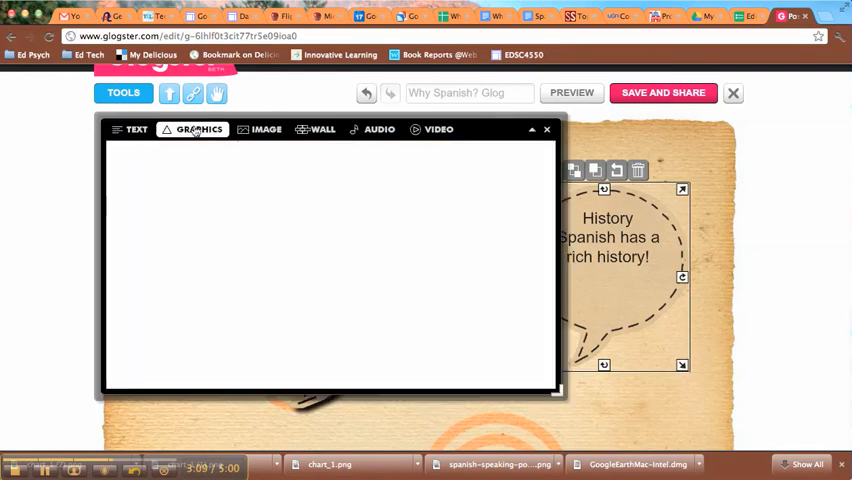
pyautogui.click(198, 128)
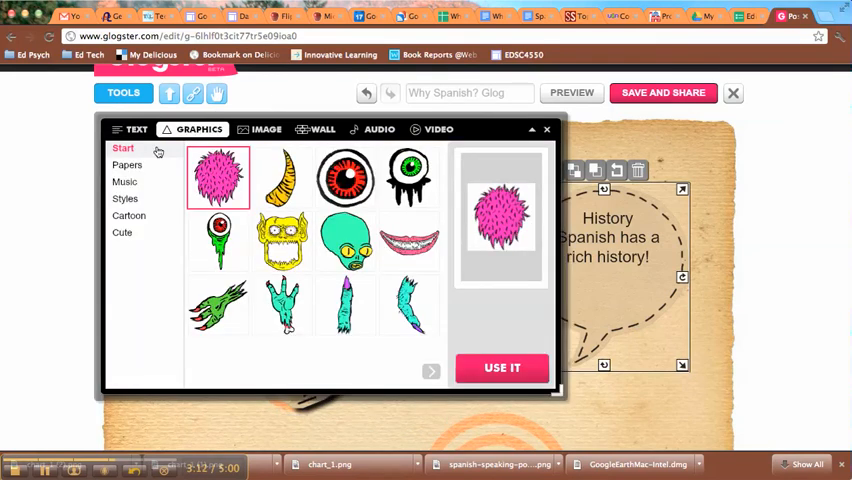
pyautogui.click(126, 164)
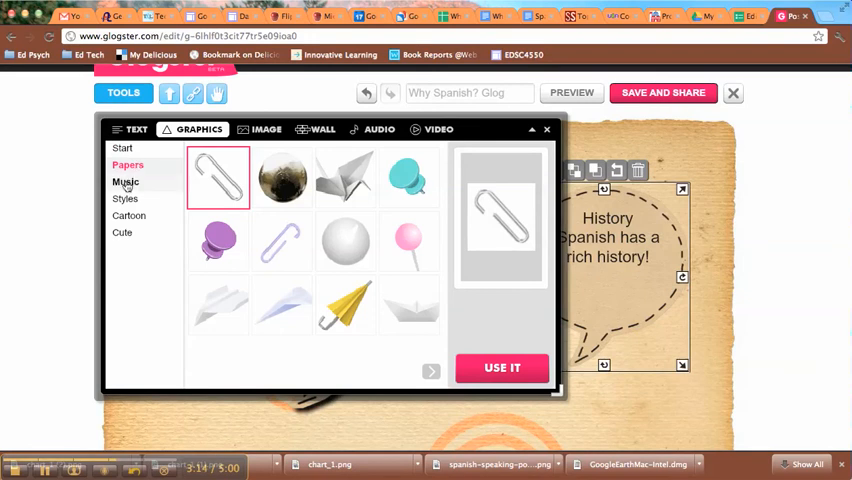
pyautogui.click(218, 240)
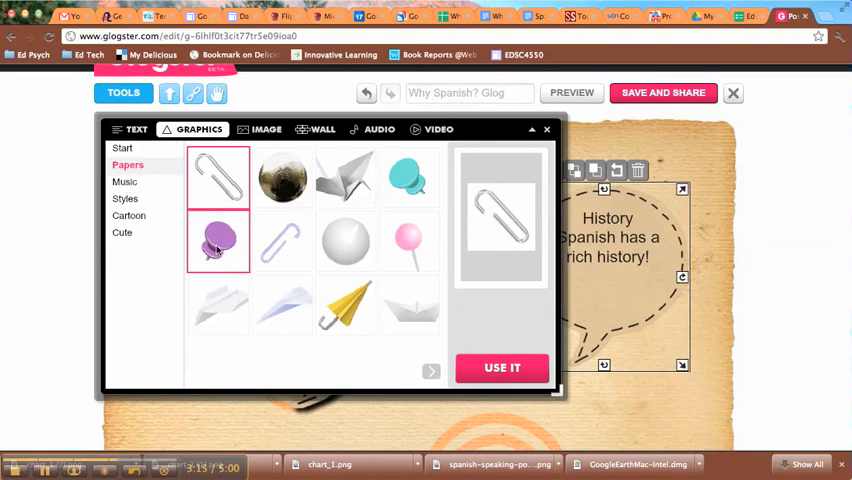
pyautogui.click(218, 176)
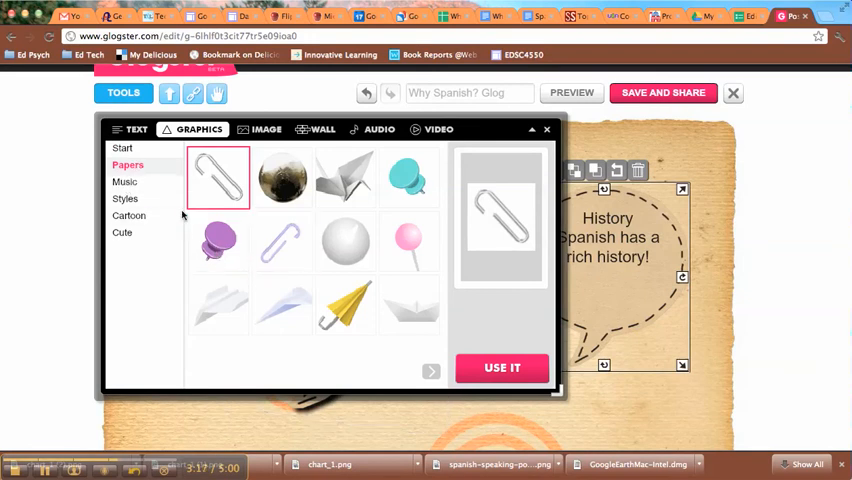
# - Switch to the image library with the uploaded book cover, then the audio section
pyautogui.click(124, 182)
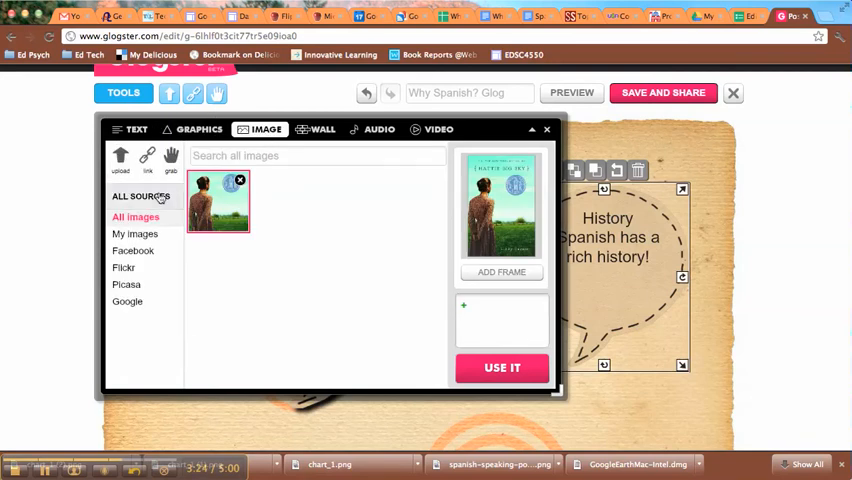
pyautogui.moveTo(120, 158)
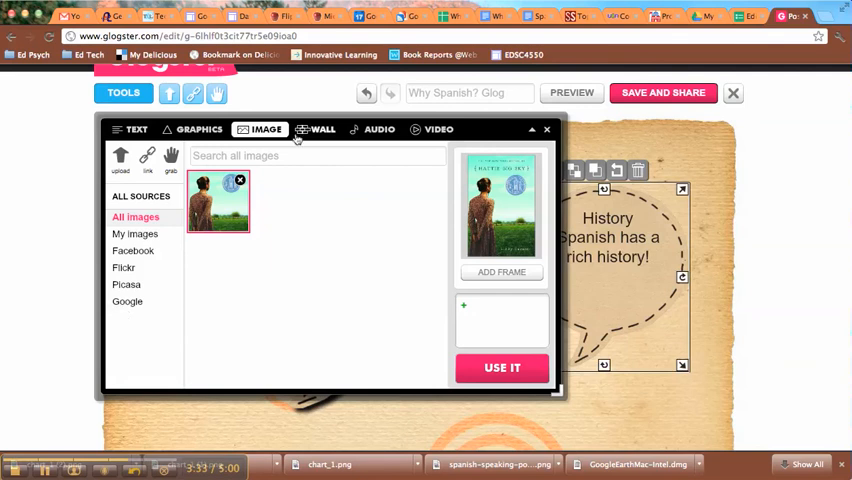
pyautogui.click(380, 128)
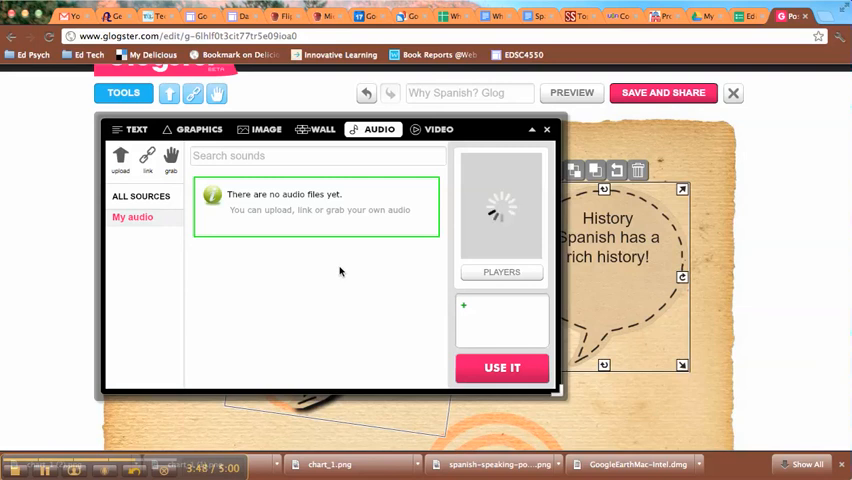
# - View the video library and its Link Media from the Web dialog, then close it
pyautogui.click(436, 128)
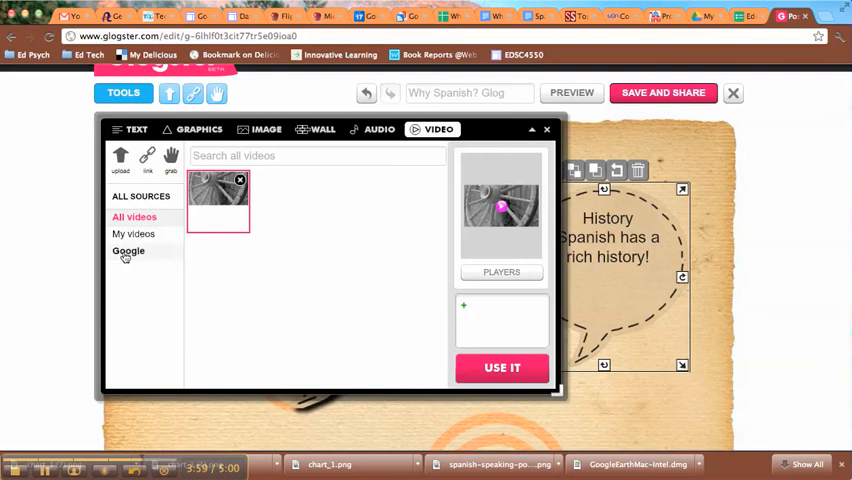
pyautogui.click(128, 252)
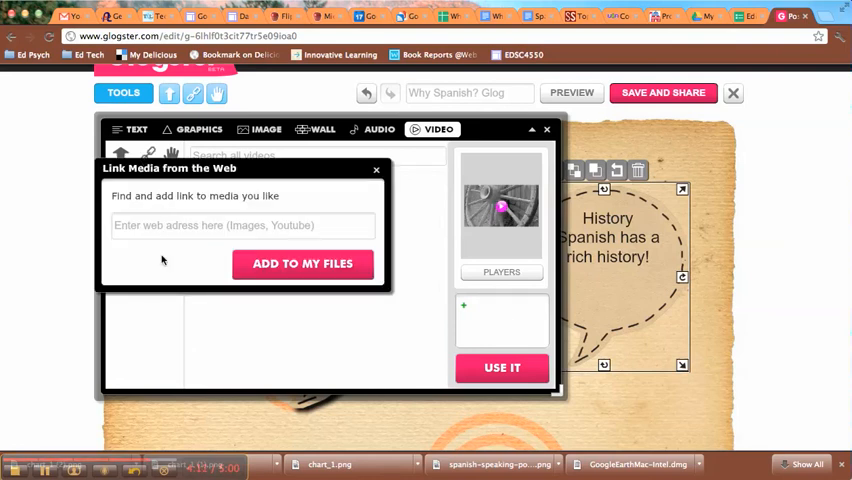
pyautogui.moveTo(428, 182)
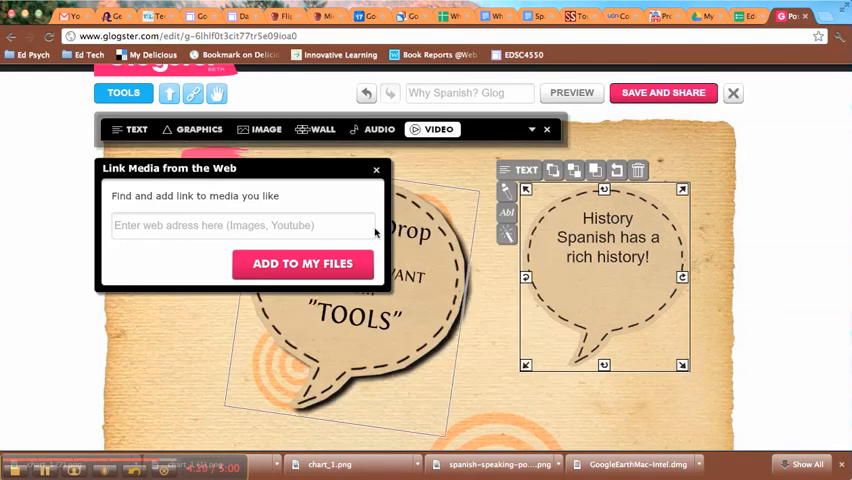
pyautogui.click(376, 168)
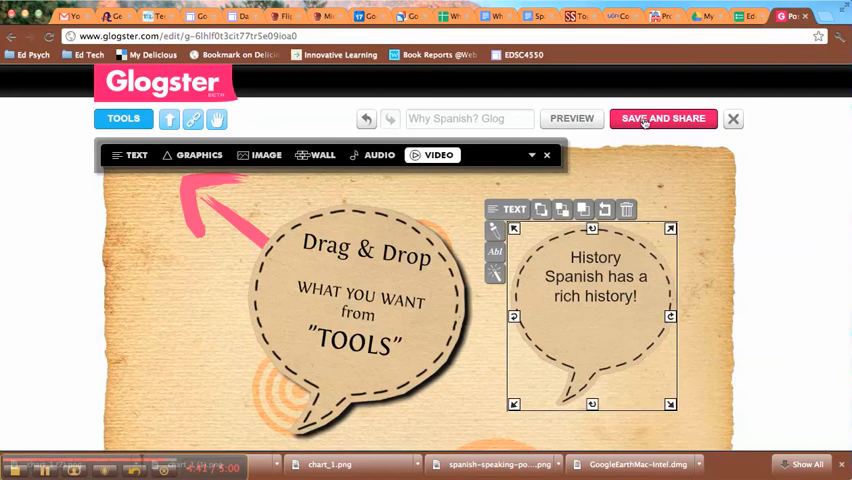
# - Save and Share the glog as Public, publishing it
pyautogui.click(662, 118)
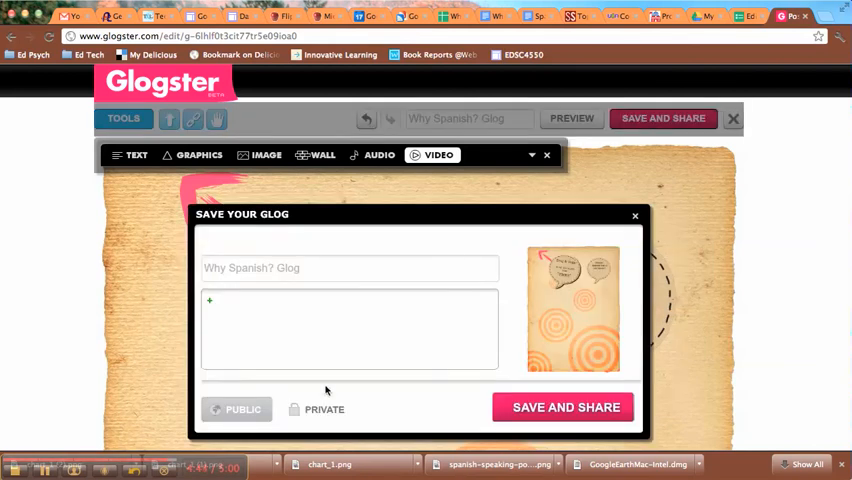
pyautogui.click(238, 408)
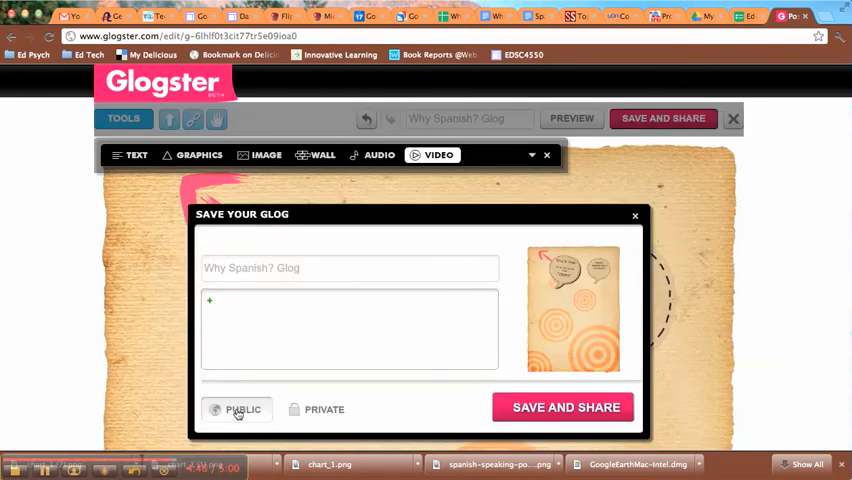
pyautogui.click(564, 408)
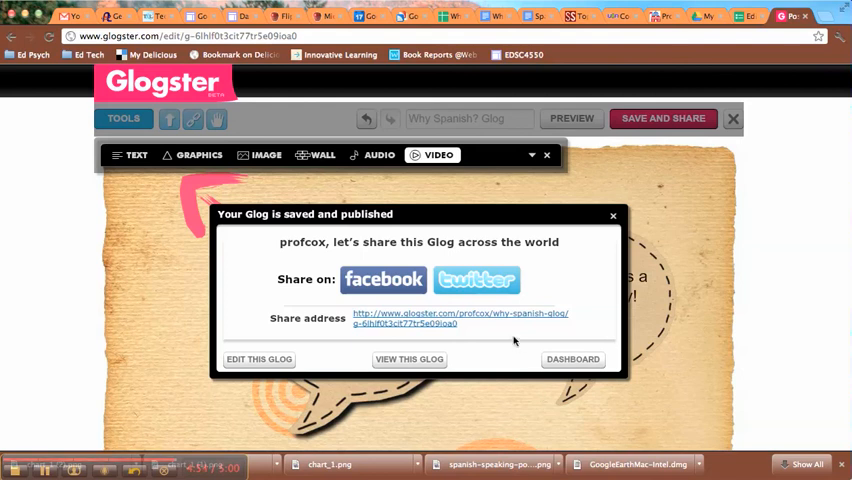
pyautogui.moveTo(464, 328)
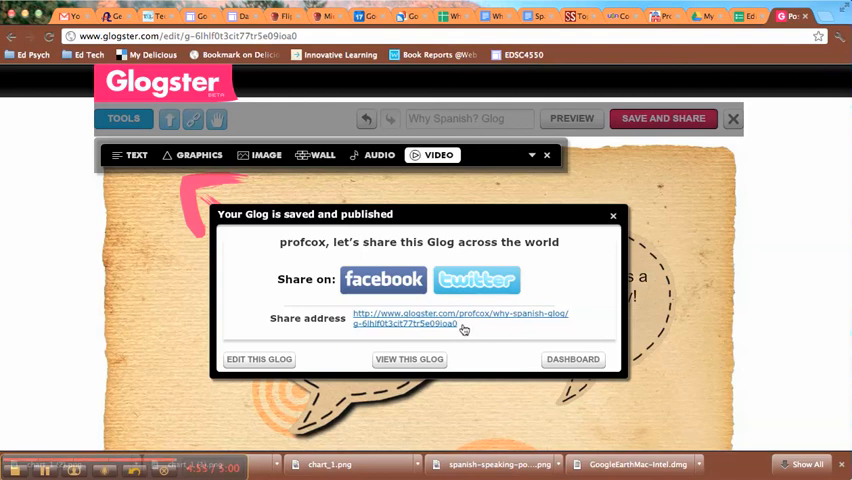